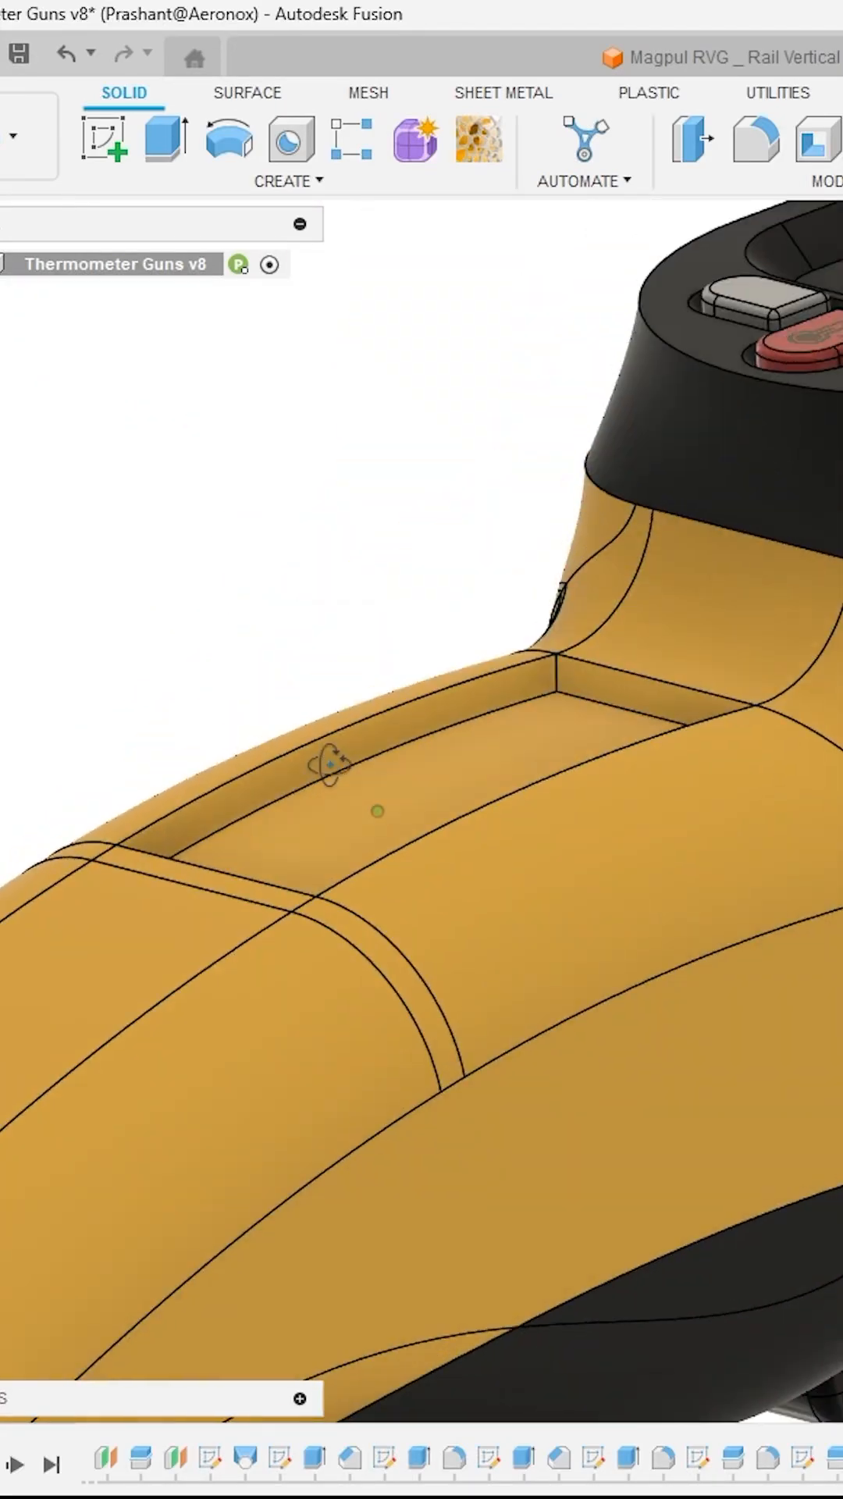
# Orbit the model so the upper curved yellow panel faces the camera
pyautogui.moveTo(334, 765); pyautogui.dragTo(487, 832)
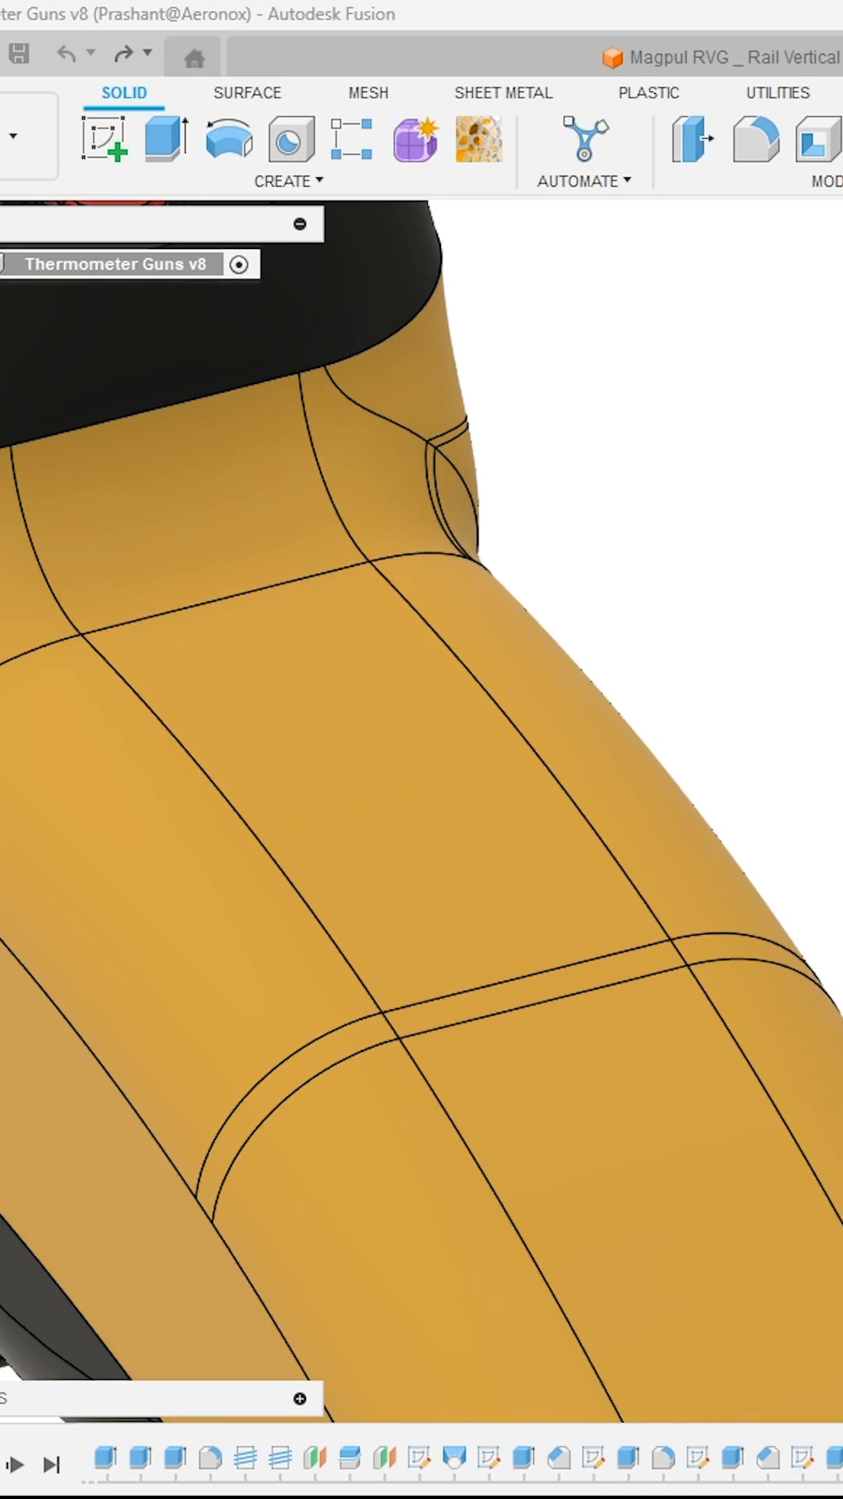
pyautogui.moveTo(235, 117)
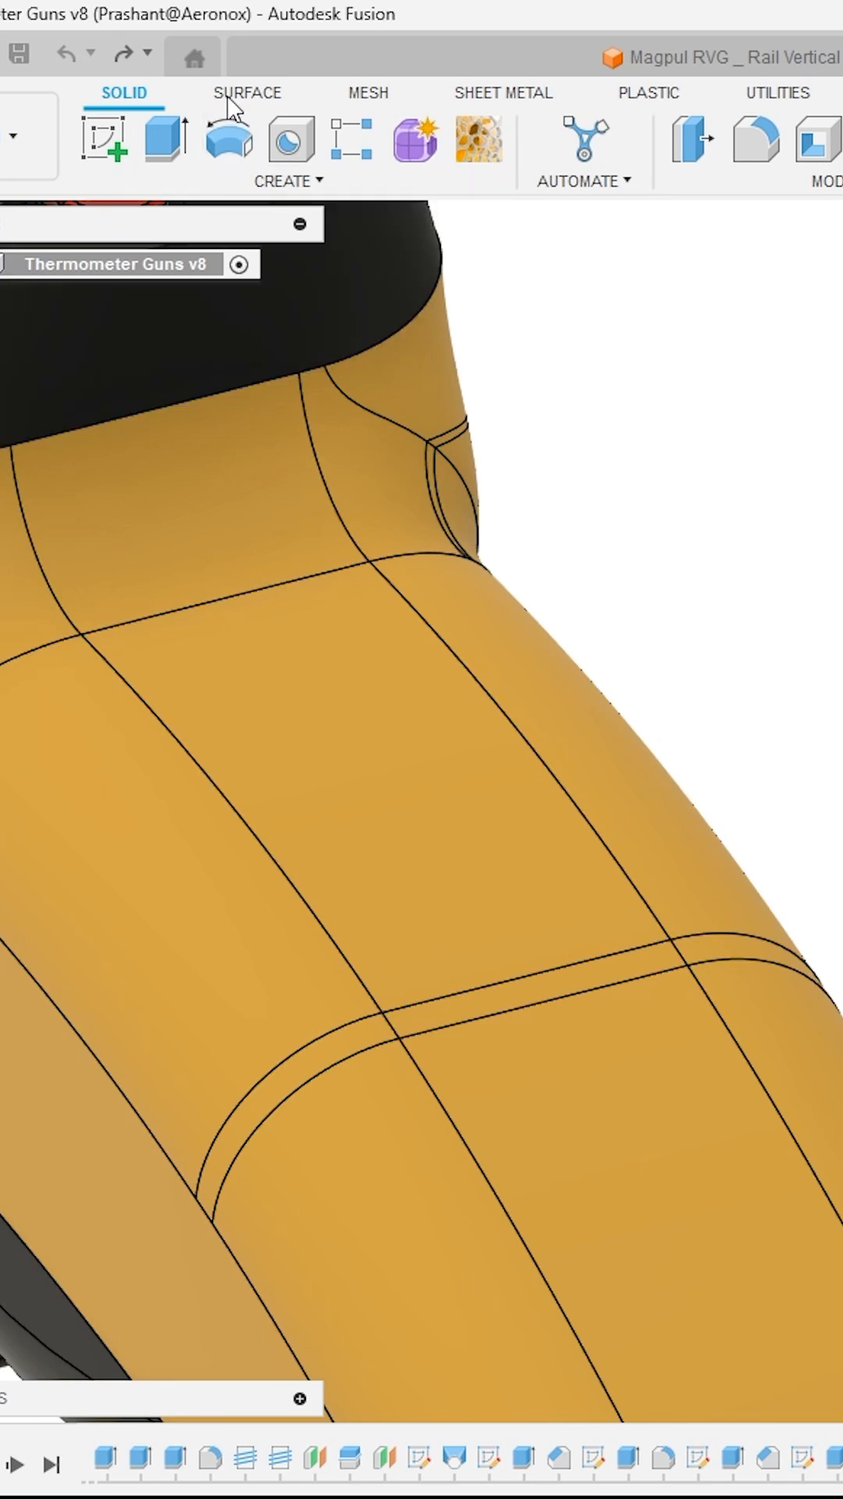
# Offset the rectangular panel face -1 mm inward as a new surface from the Surface tools
pyautogui.click(246, 93)
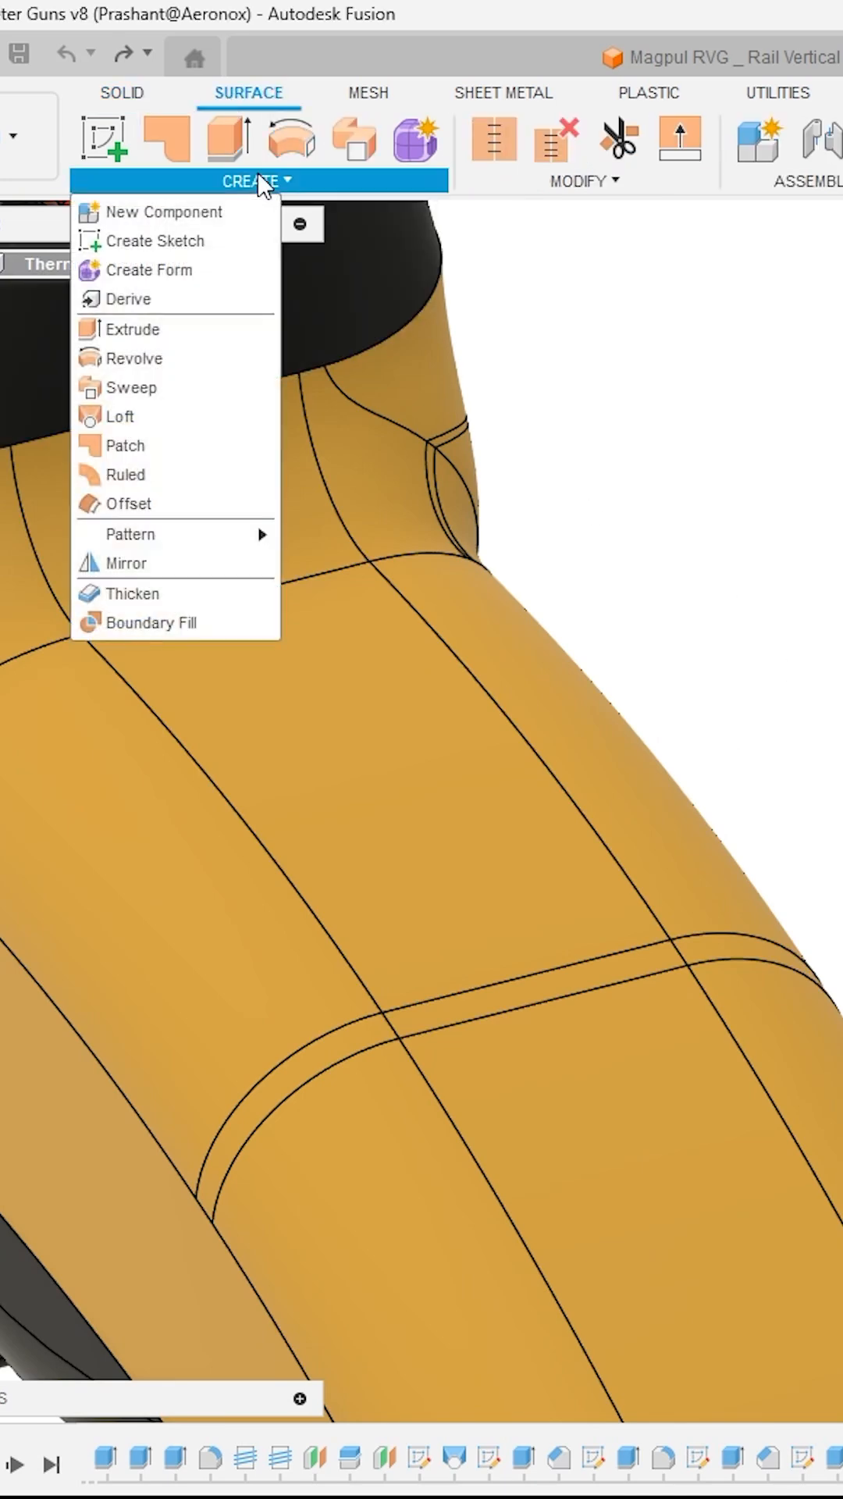
pyautogui.moveTo(128, 506)
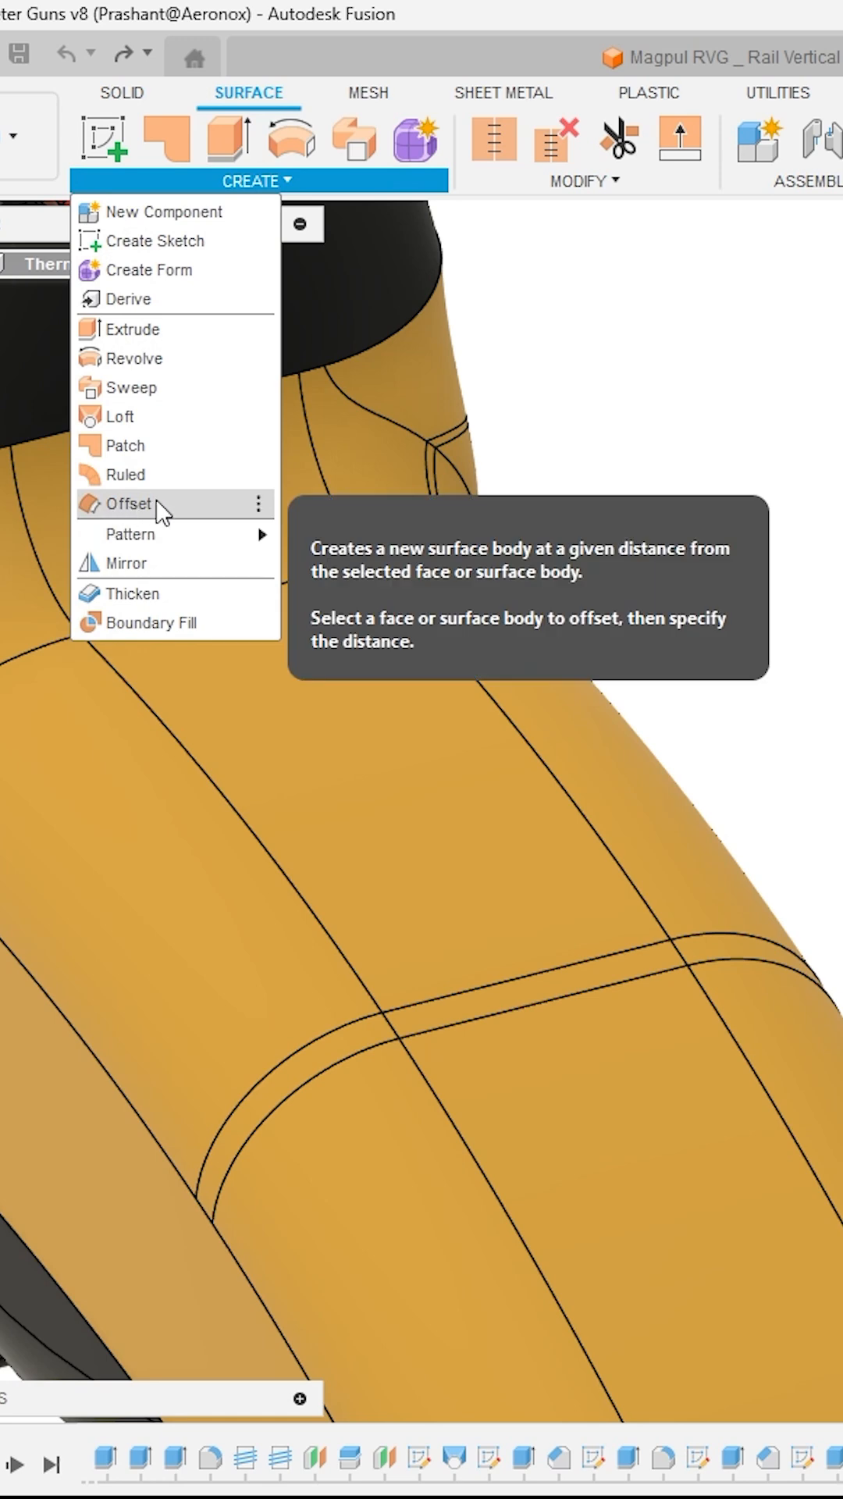
pyautogui.click(128, 504)
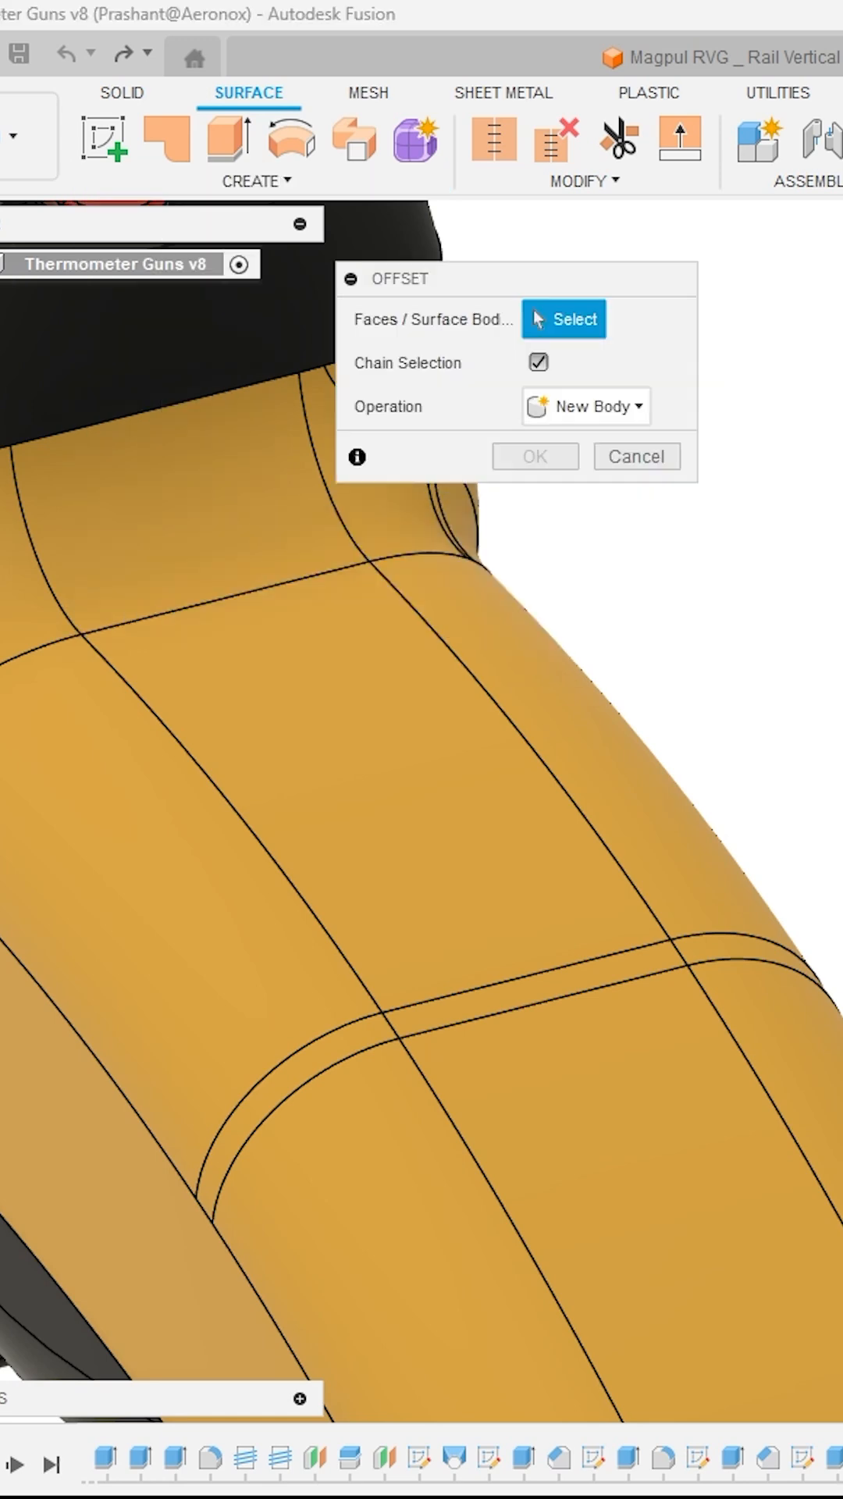
pyautogui.moveTo(522, 395)
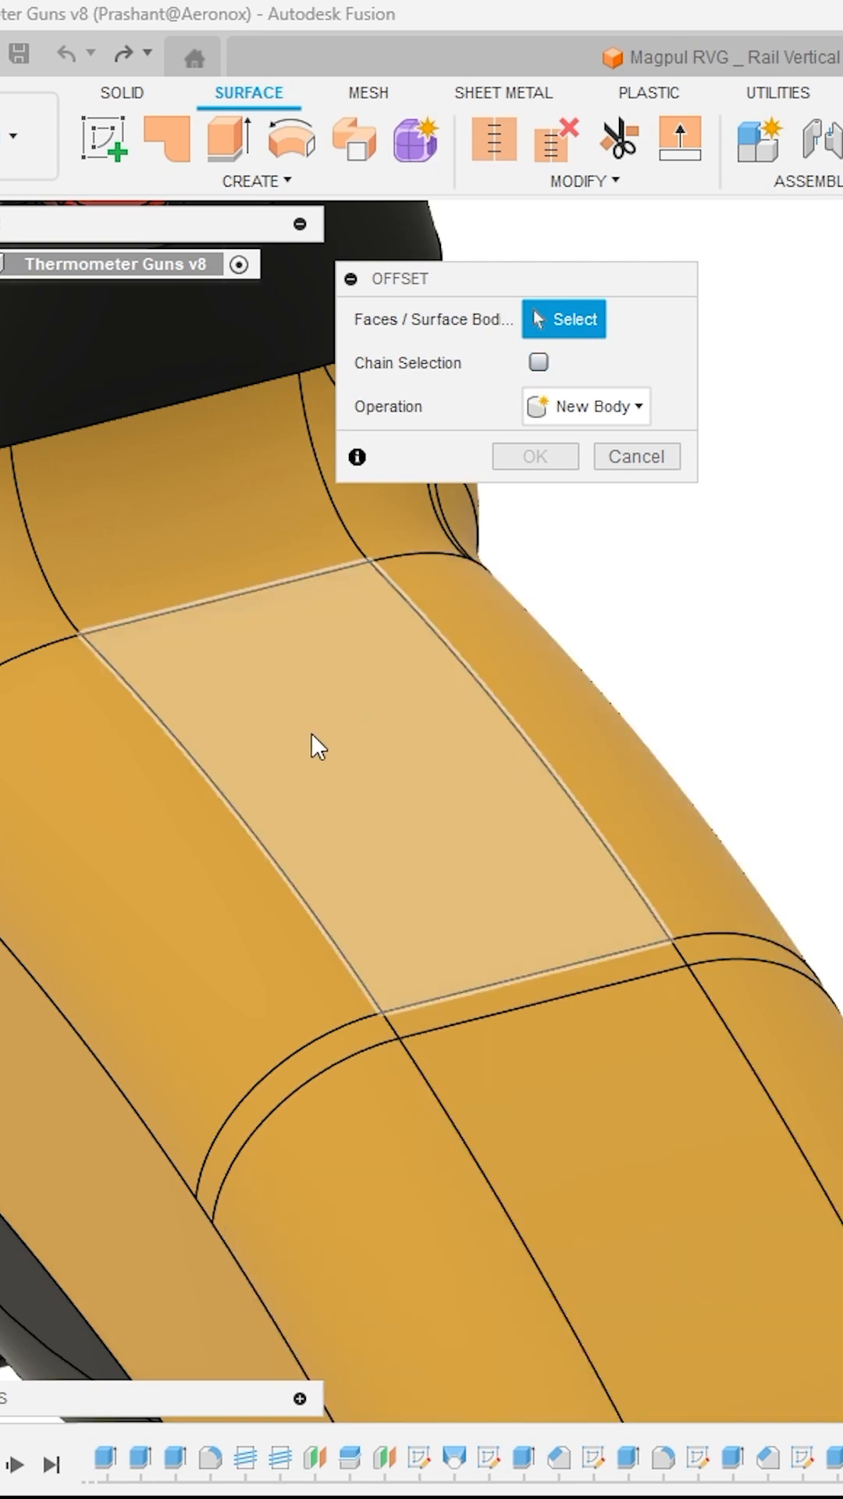
pyautogui.click(313, 746)
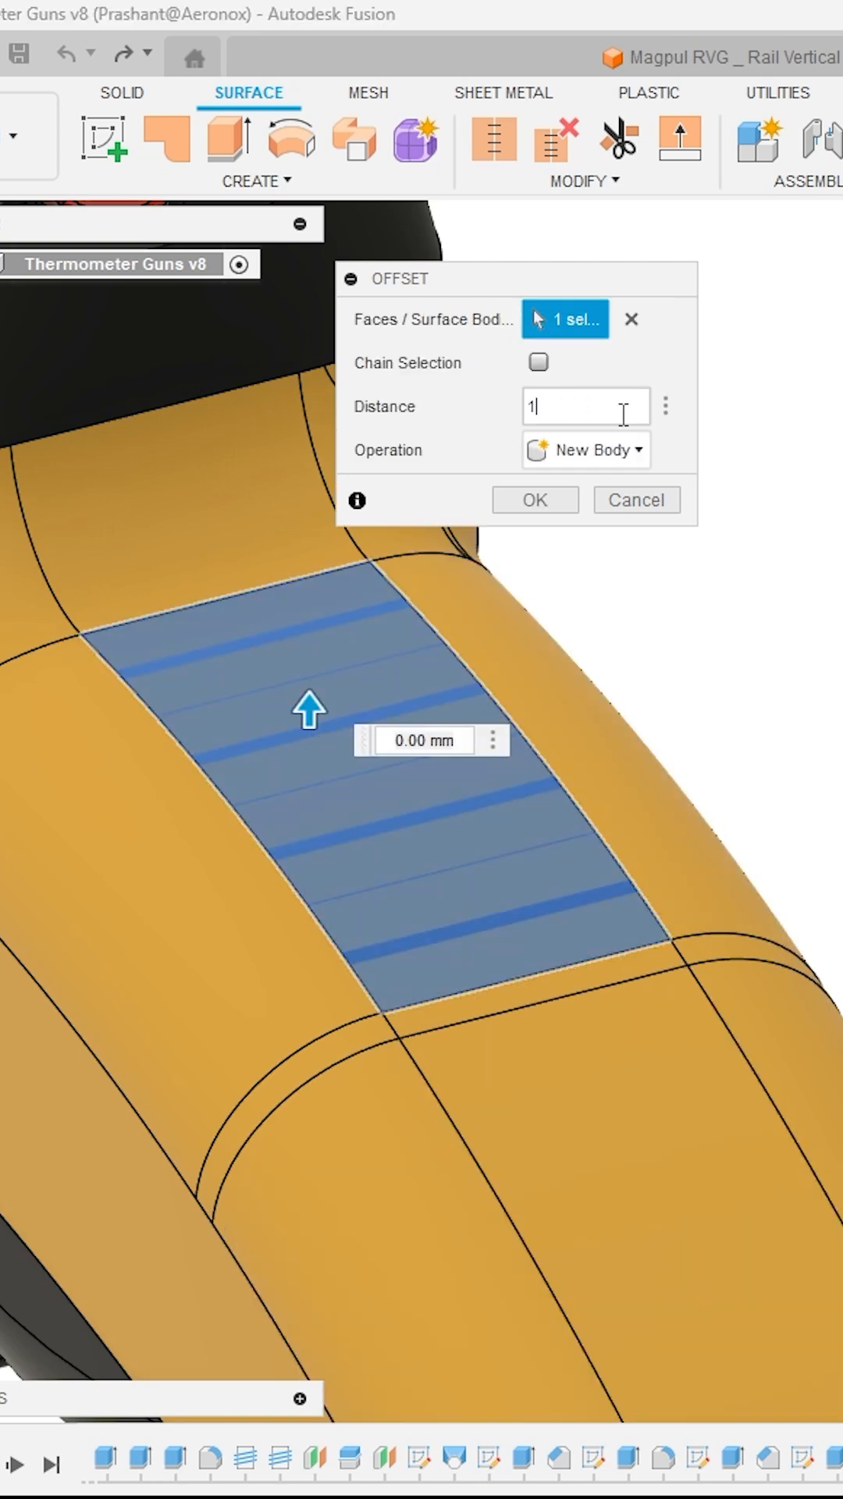
pyautogui.write('1')
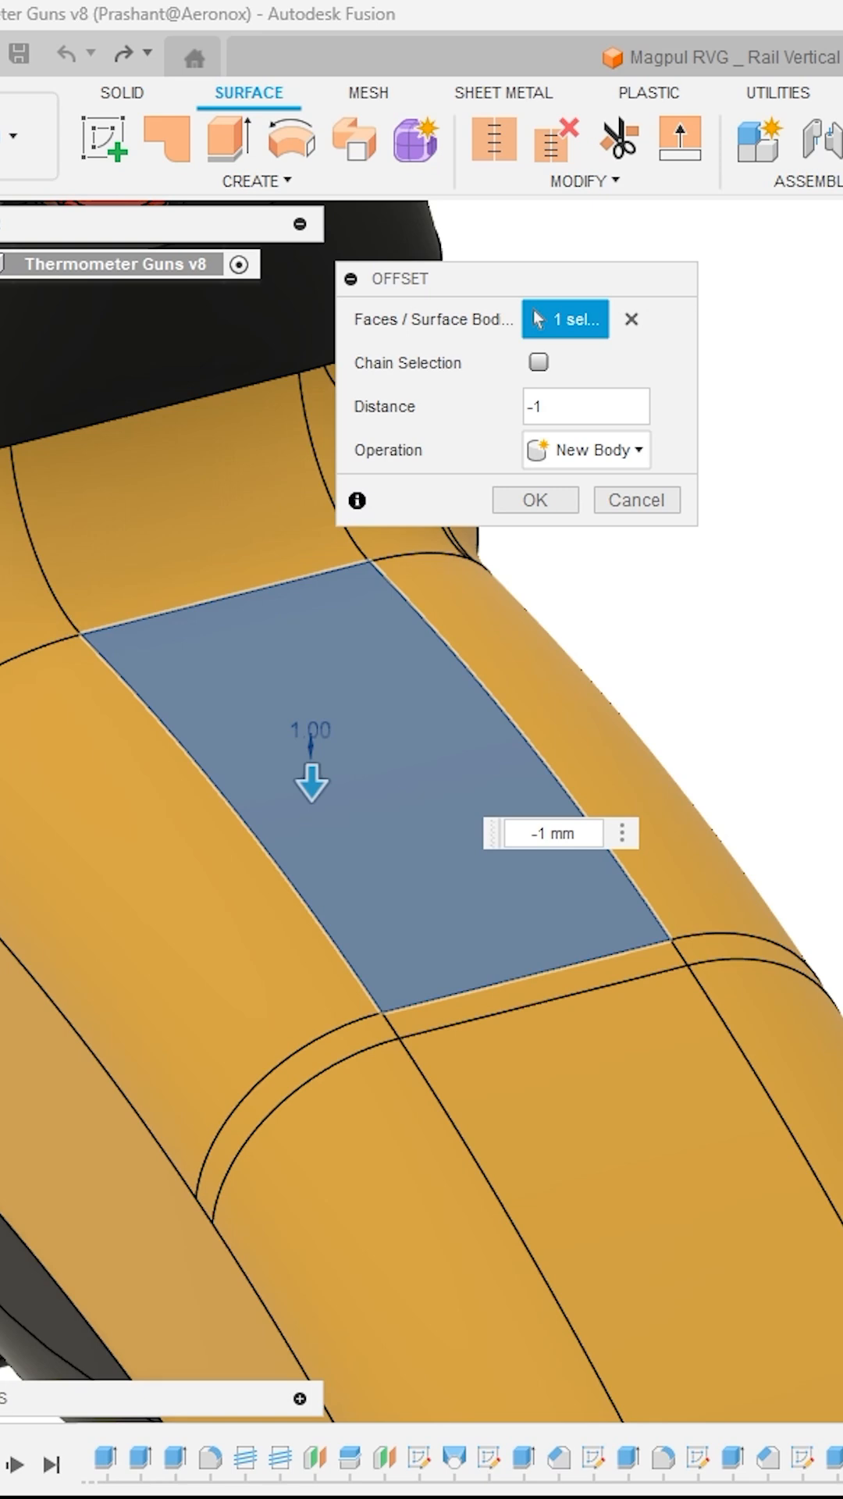
pyautogui.click(534, 500)
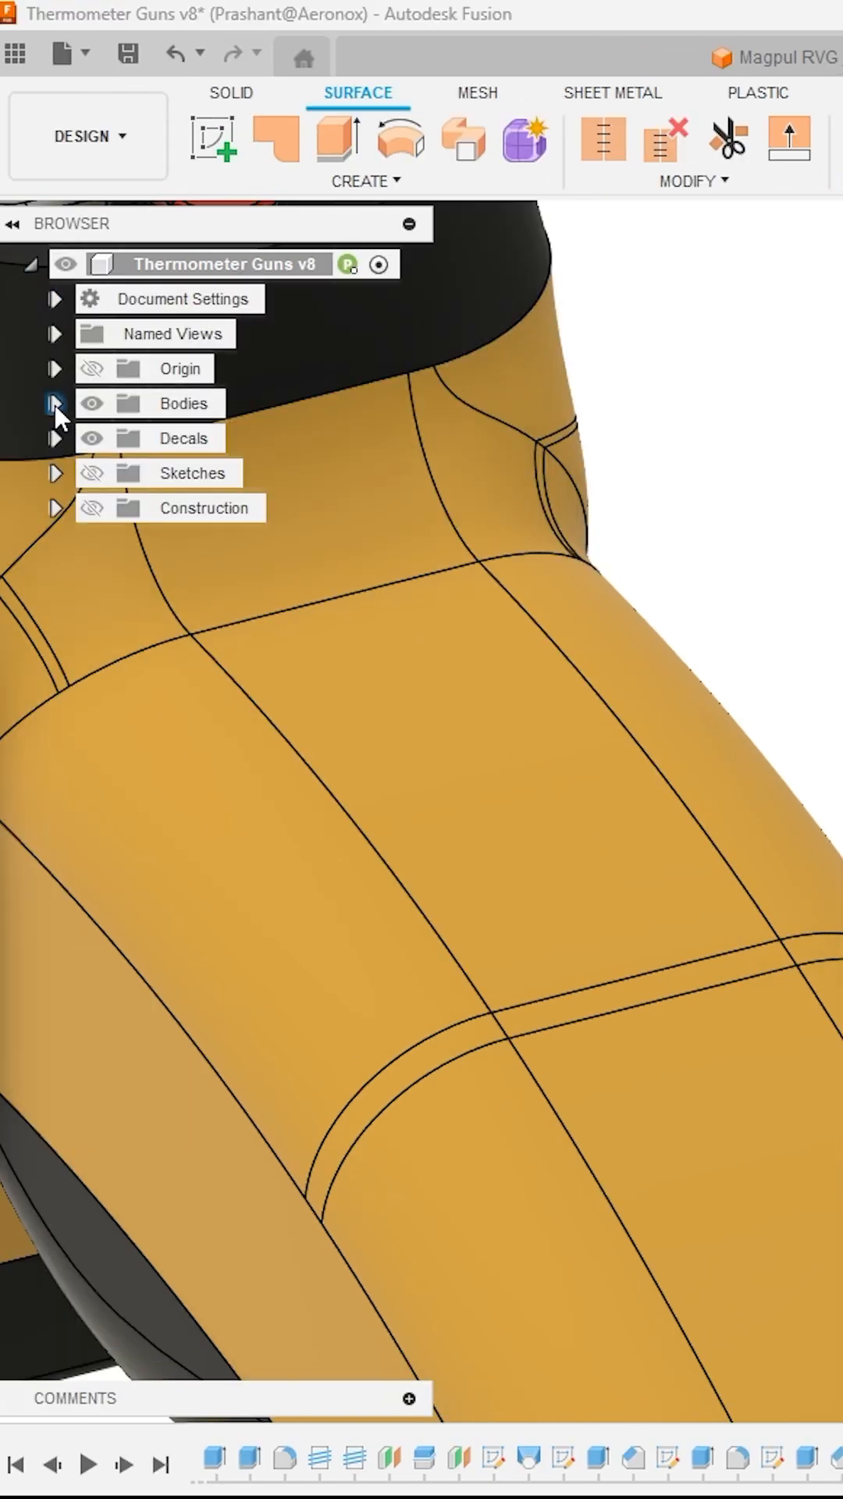
# Isolate offset surface Body31 (1) from the Bodies list so it shows alone
pyautogui.click(54, 402)
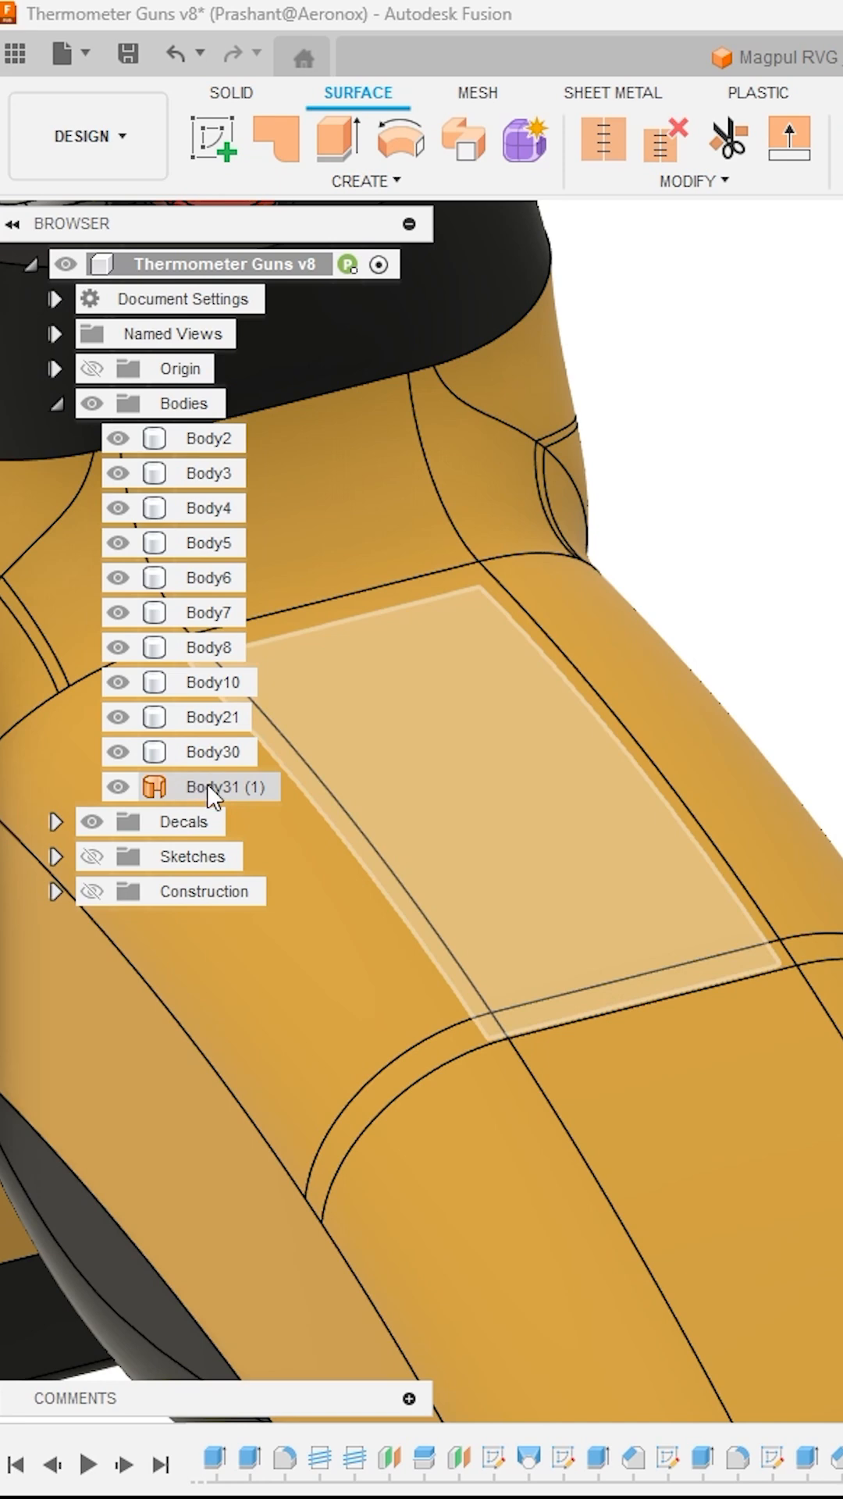
pyautogui.rightClick(211, 787)
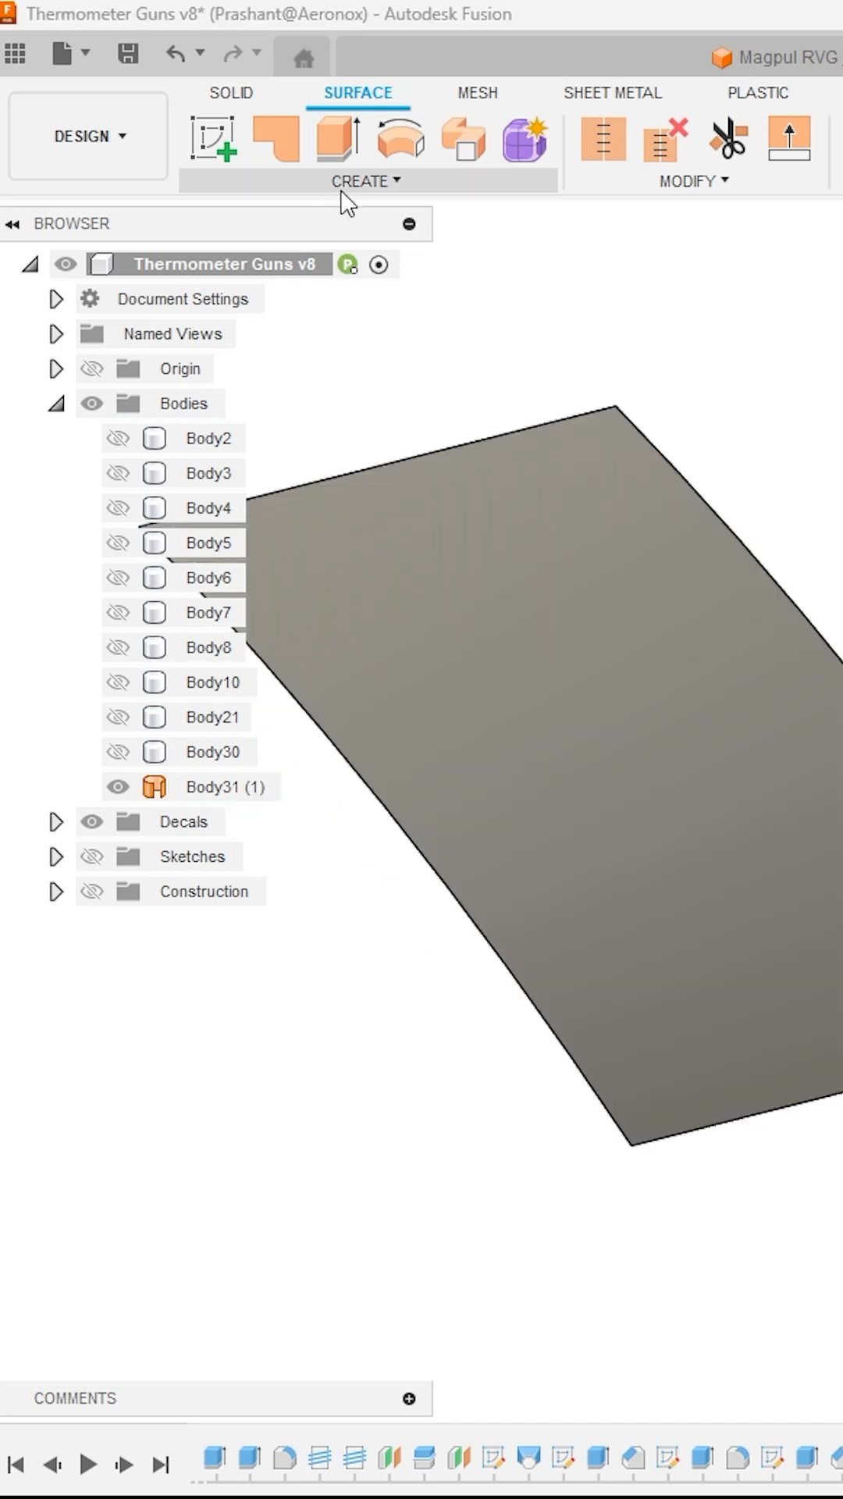
# Thicken the offset surface into a new 1.1 mm solid slab, Body32
pyautogui.click(362, 181)
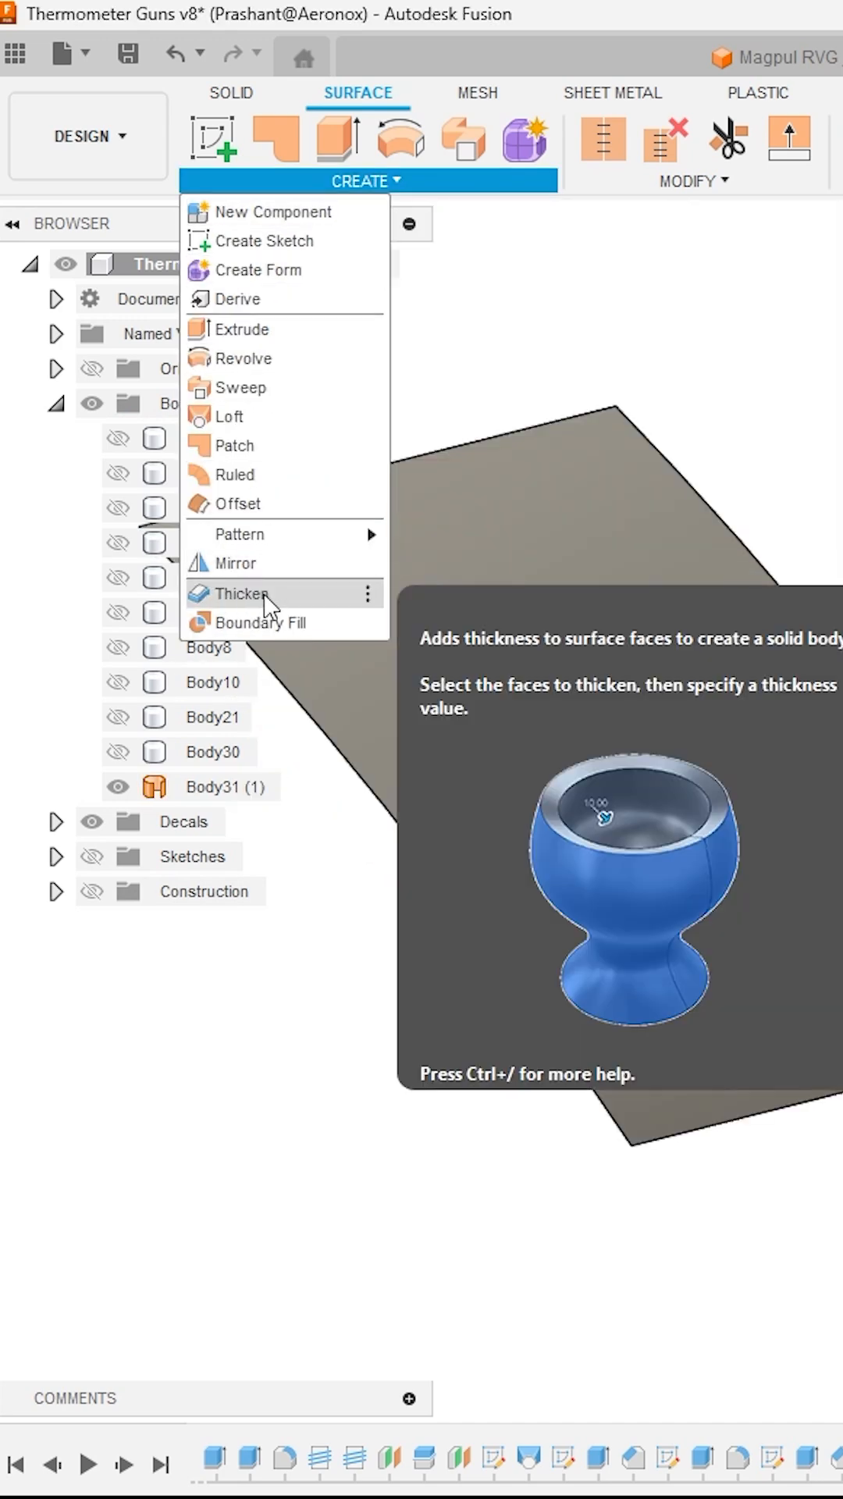
pyautogui.click(241, 594)
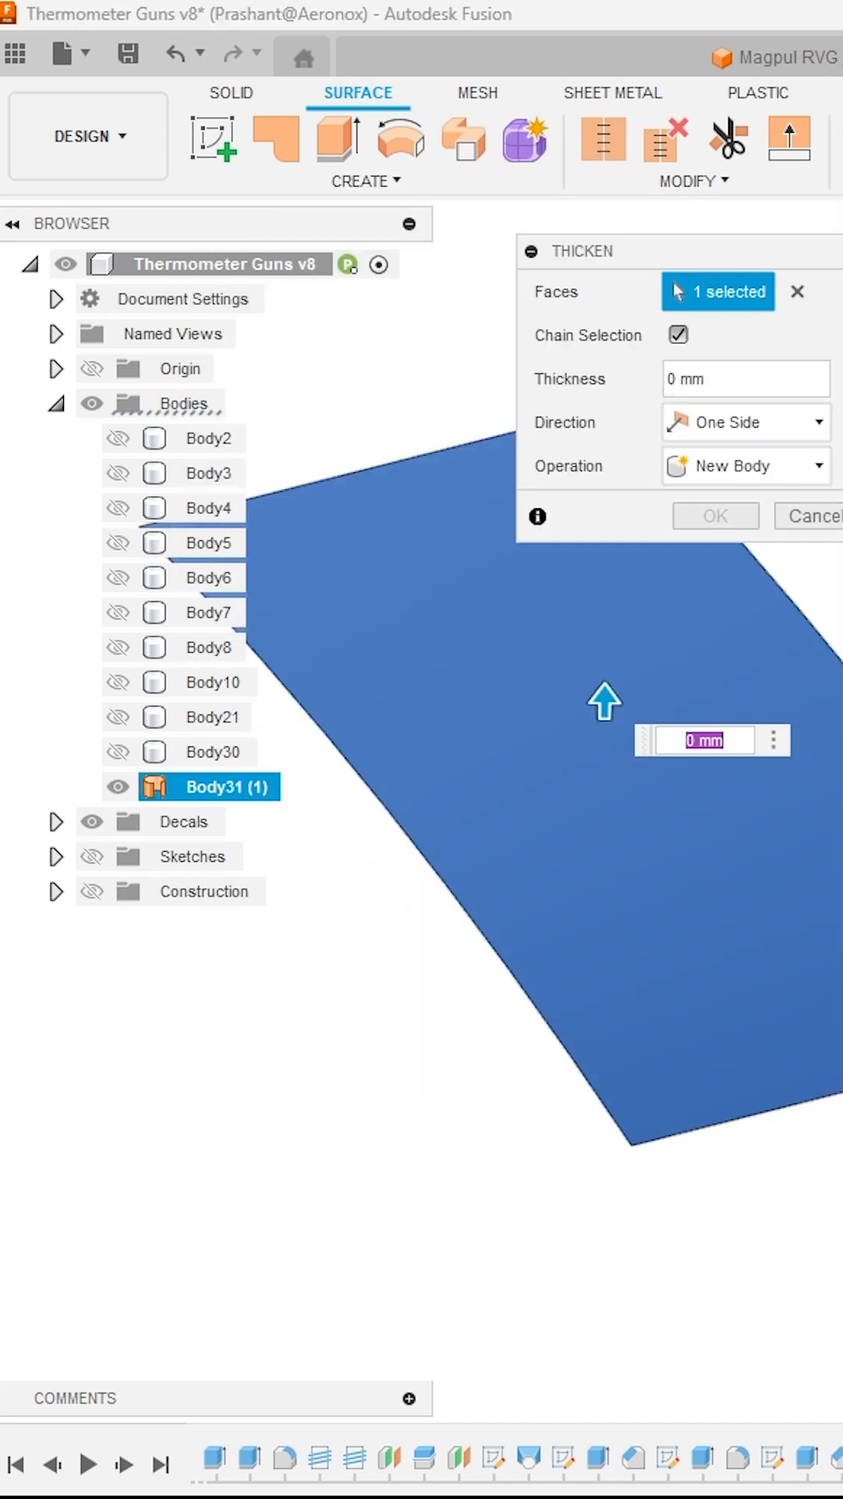
pyautogui.click(743, 378)
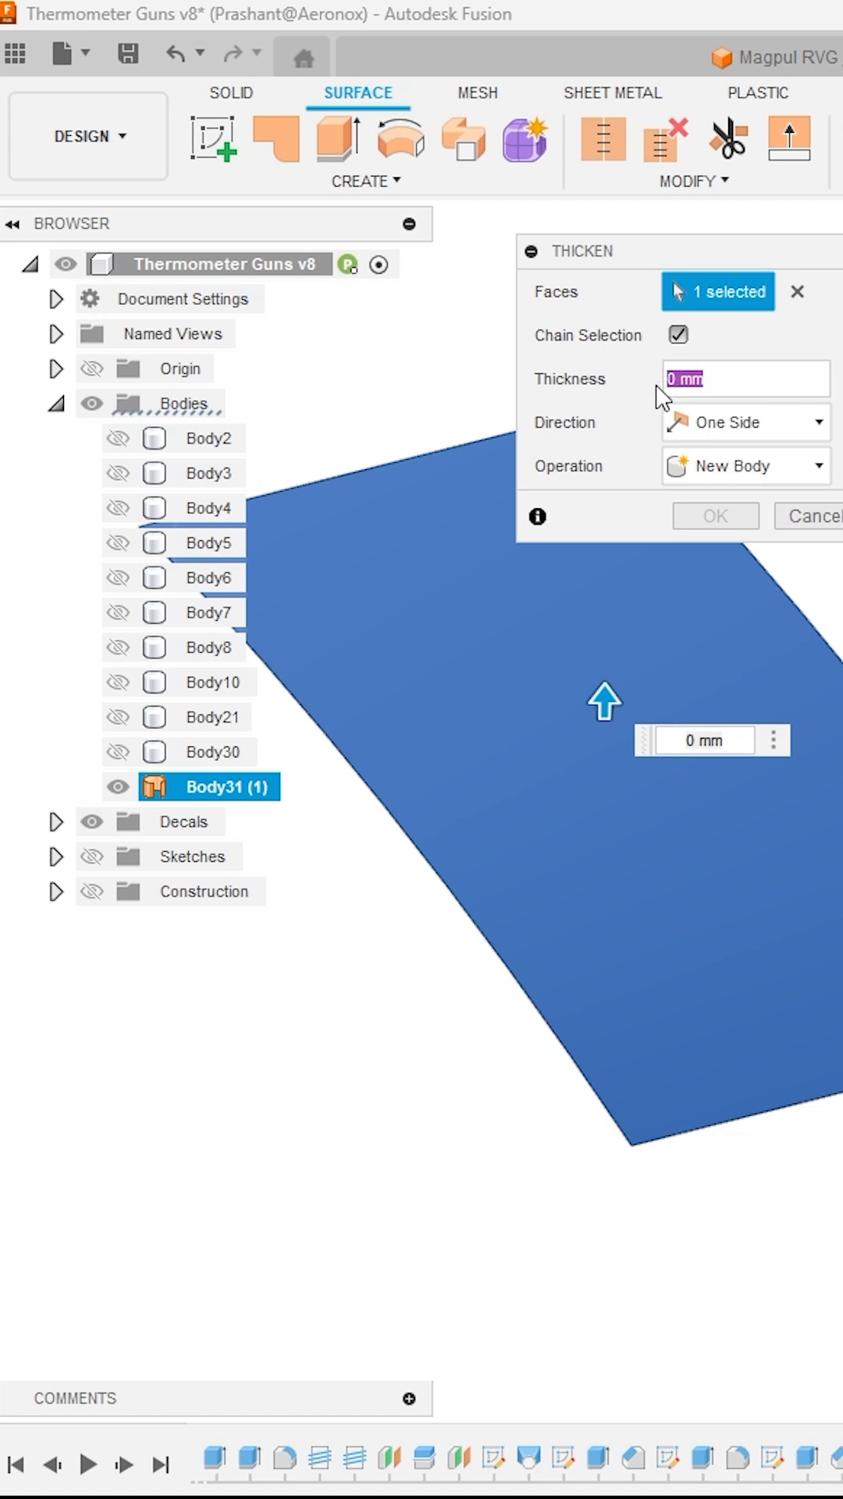
pyautogui.write('1.1')
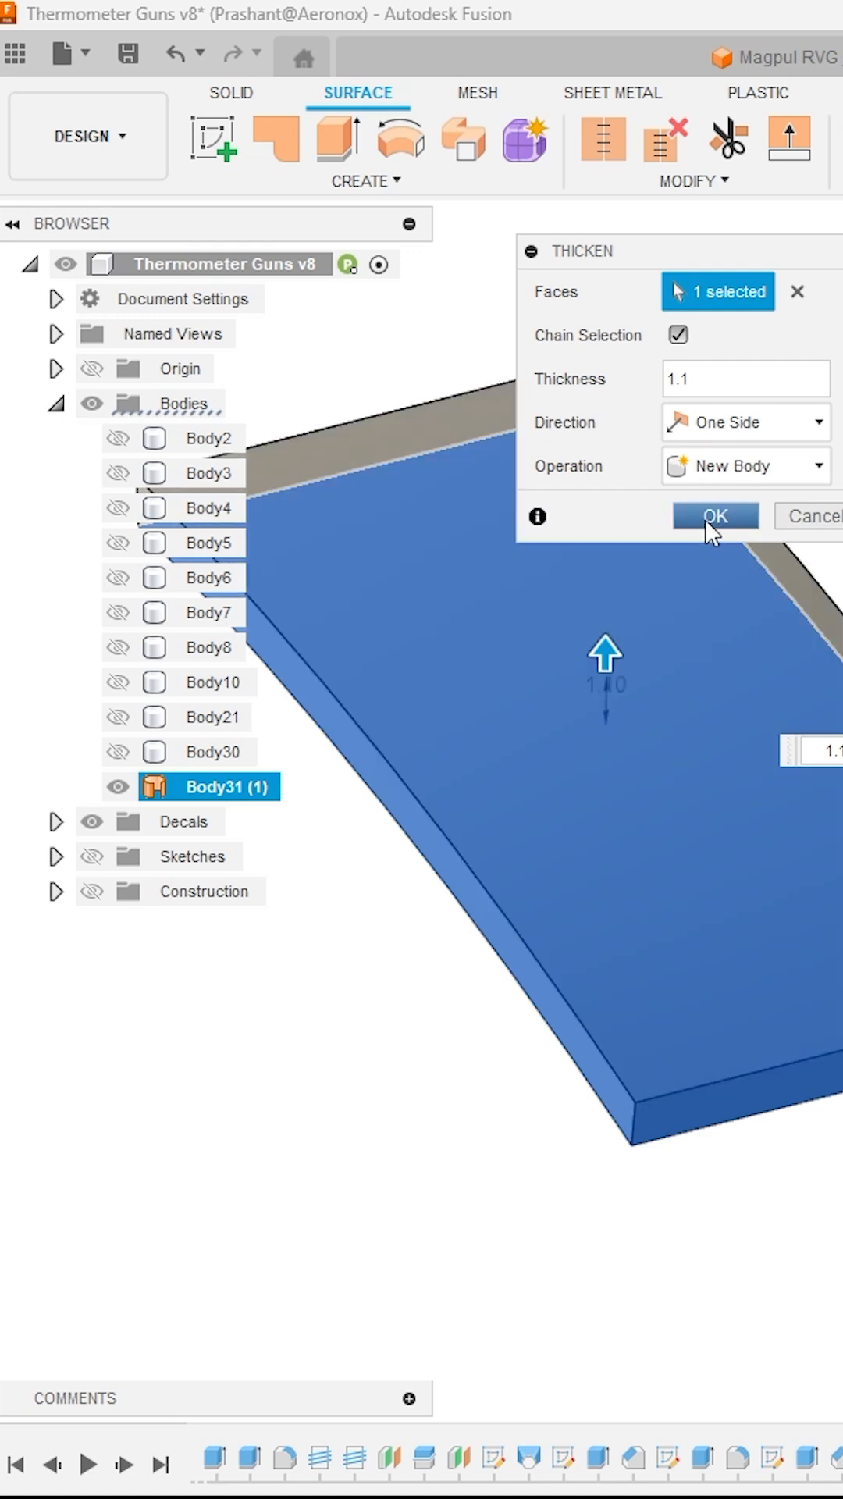
pyautogui.click(716, 515)
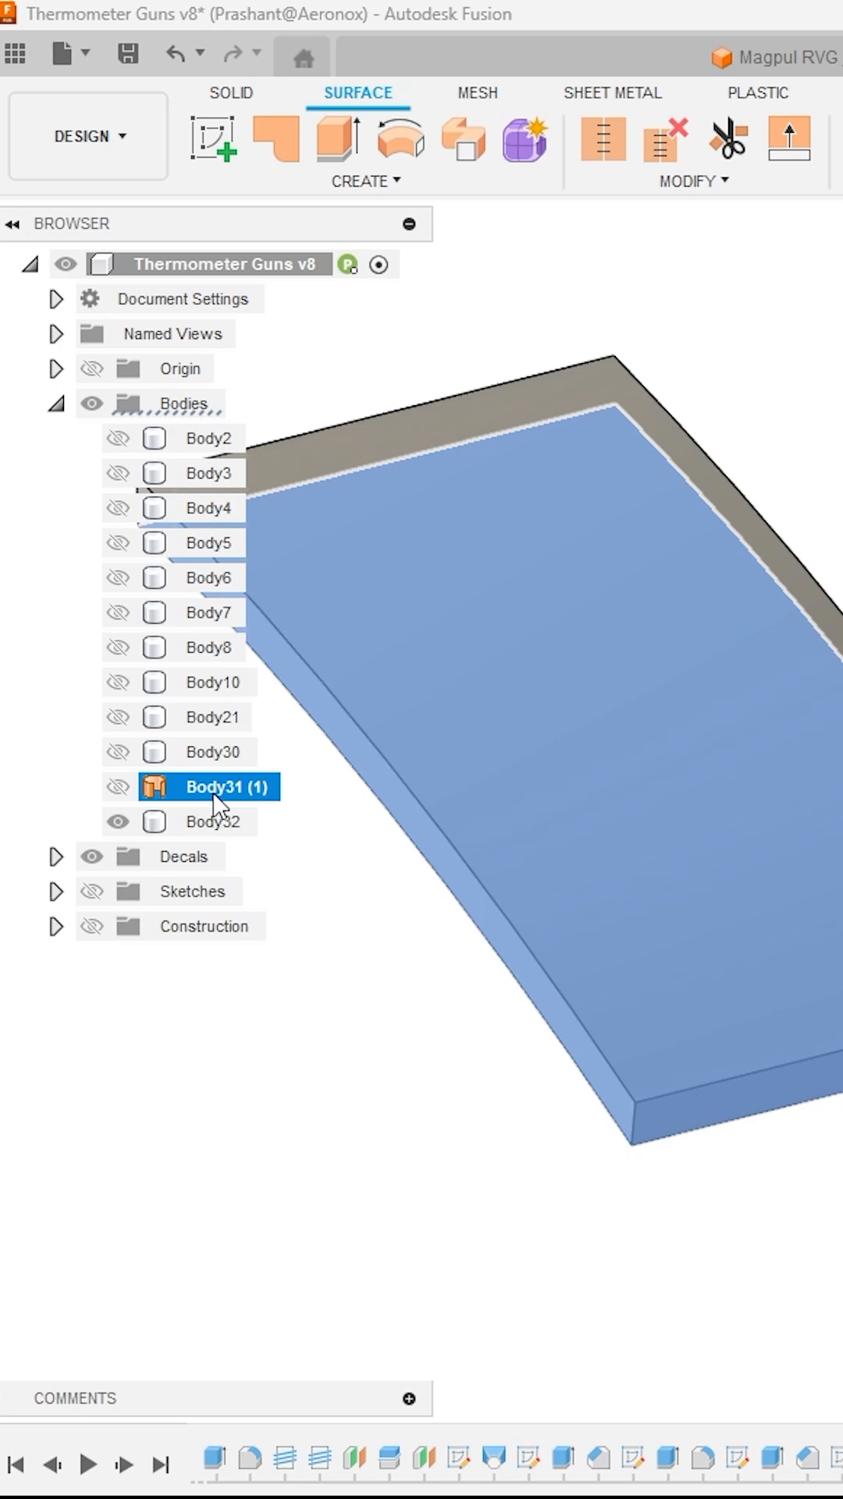
# Unisolate Body31 (1), hide the offset surface and return to Solid modelling
pyautogui.rightClick(221, 787)
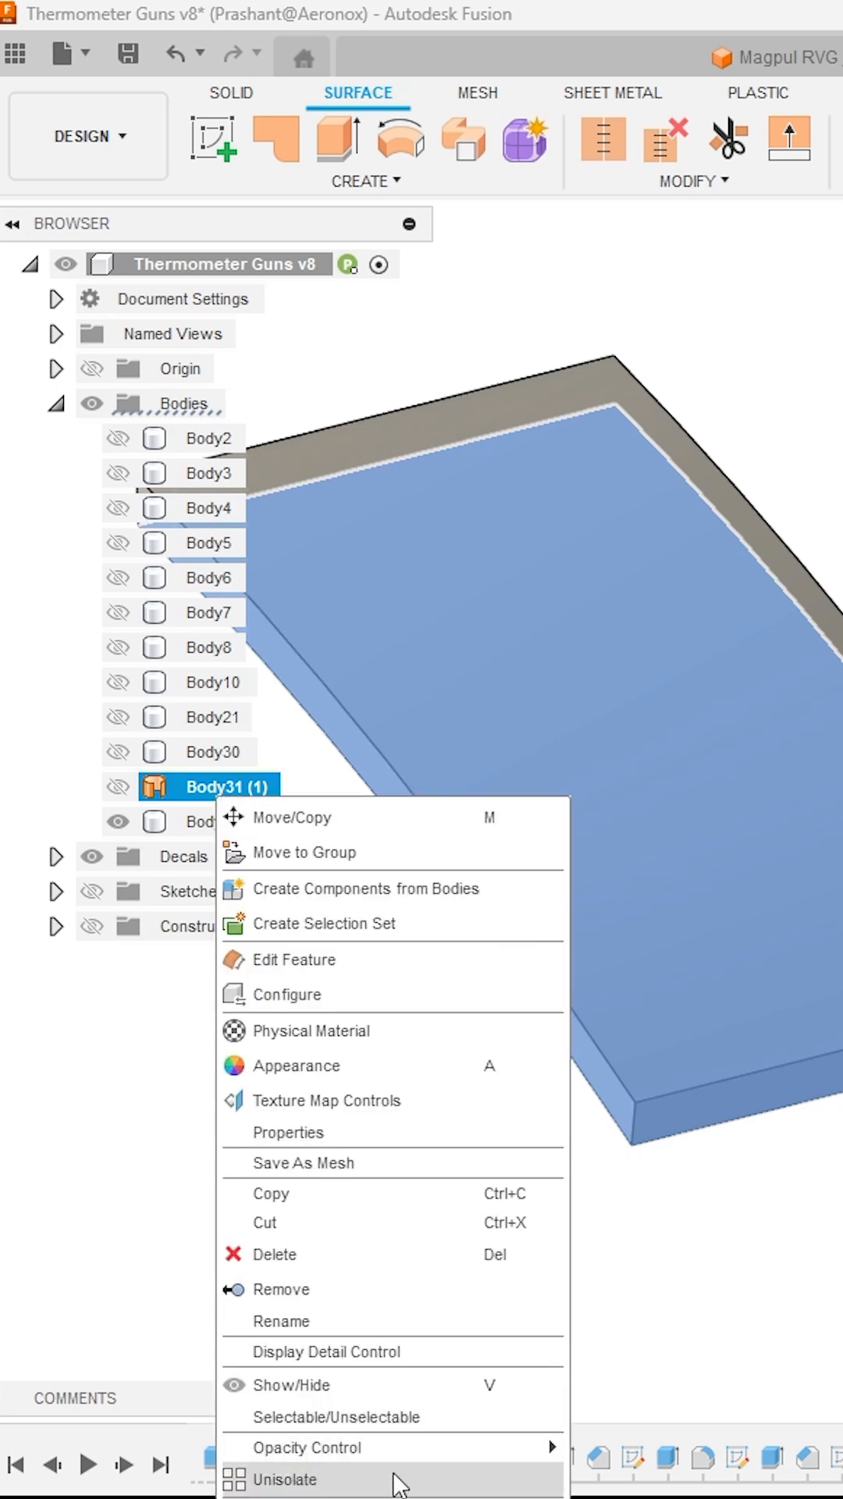
pyautogui.click(290, 1481)
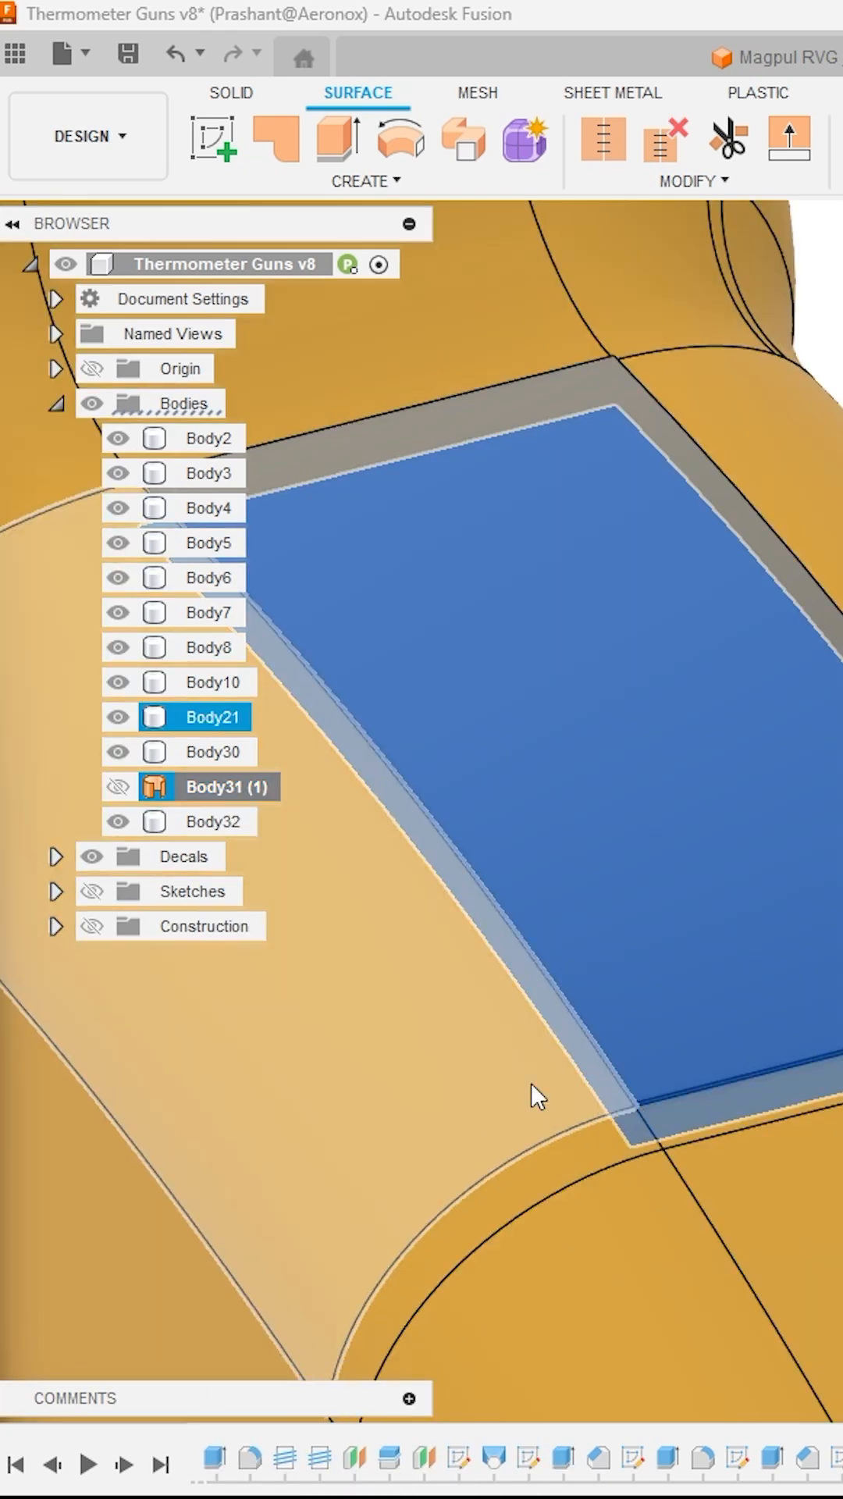
pyautogui.click(211, 821)
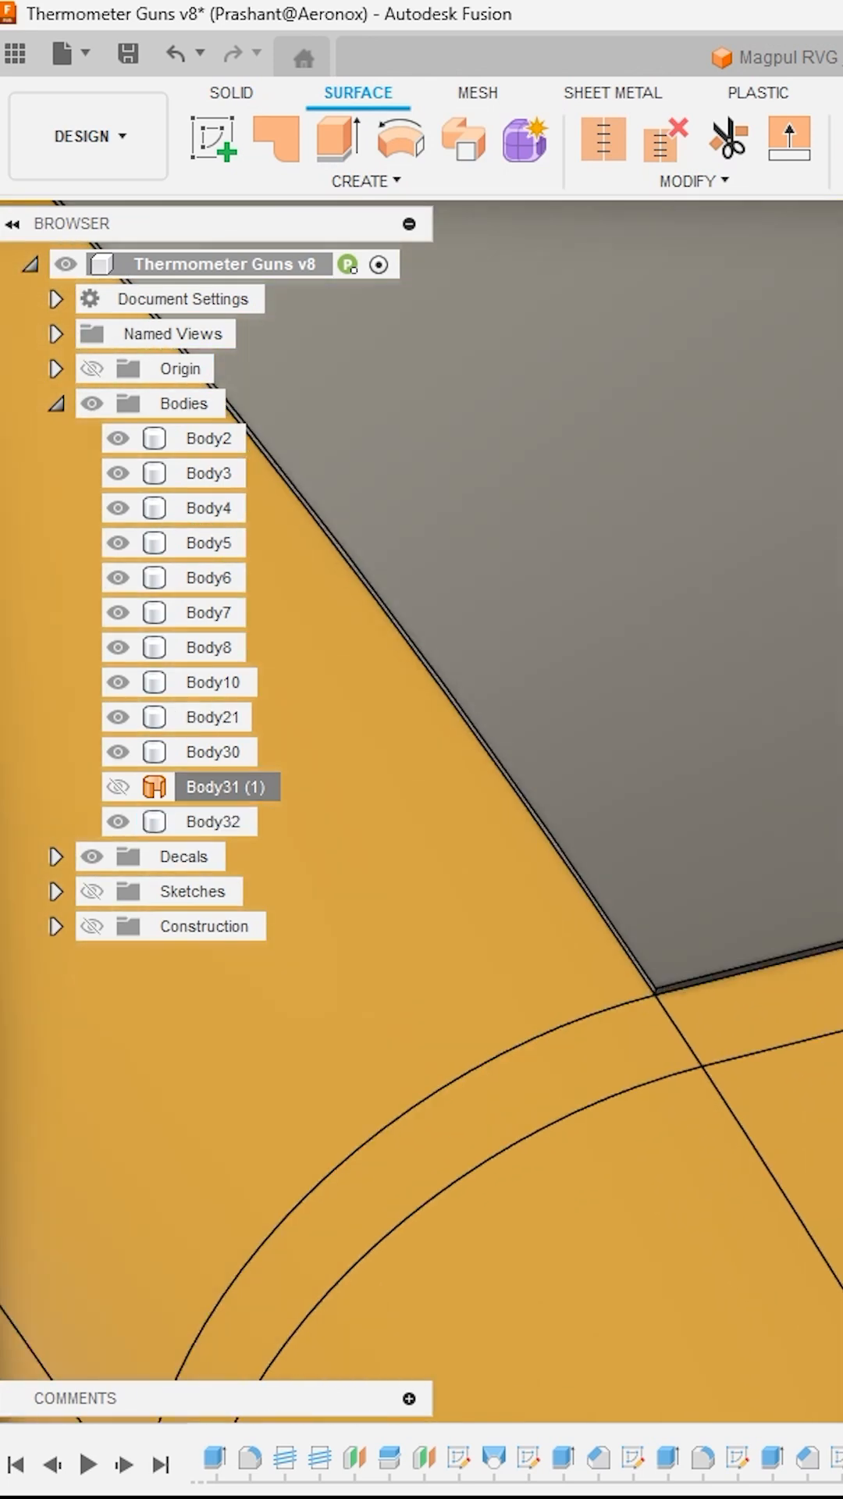
pyautogui.click(231, 93)
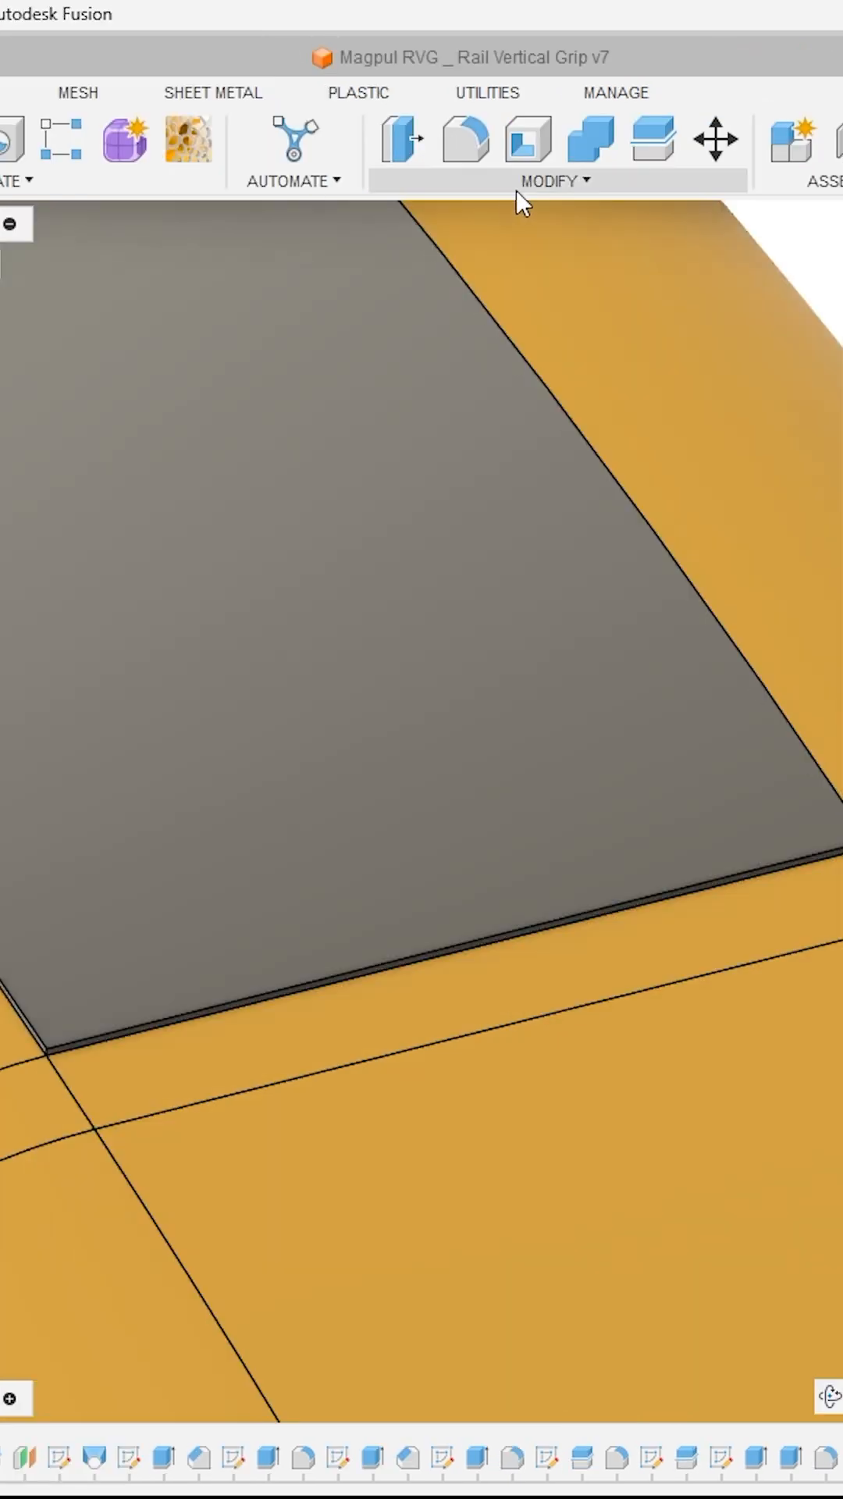
# Combine-cut the 1.1 mm slab out of the gun body, leaving the rectangular recess
pyautogui.click(590, 137)
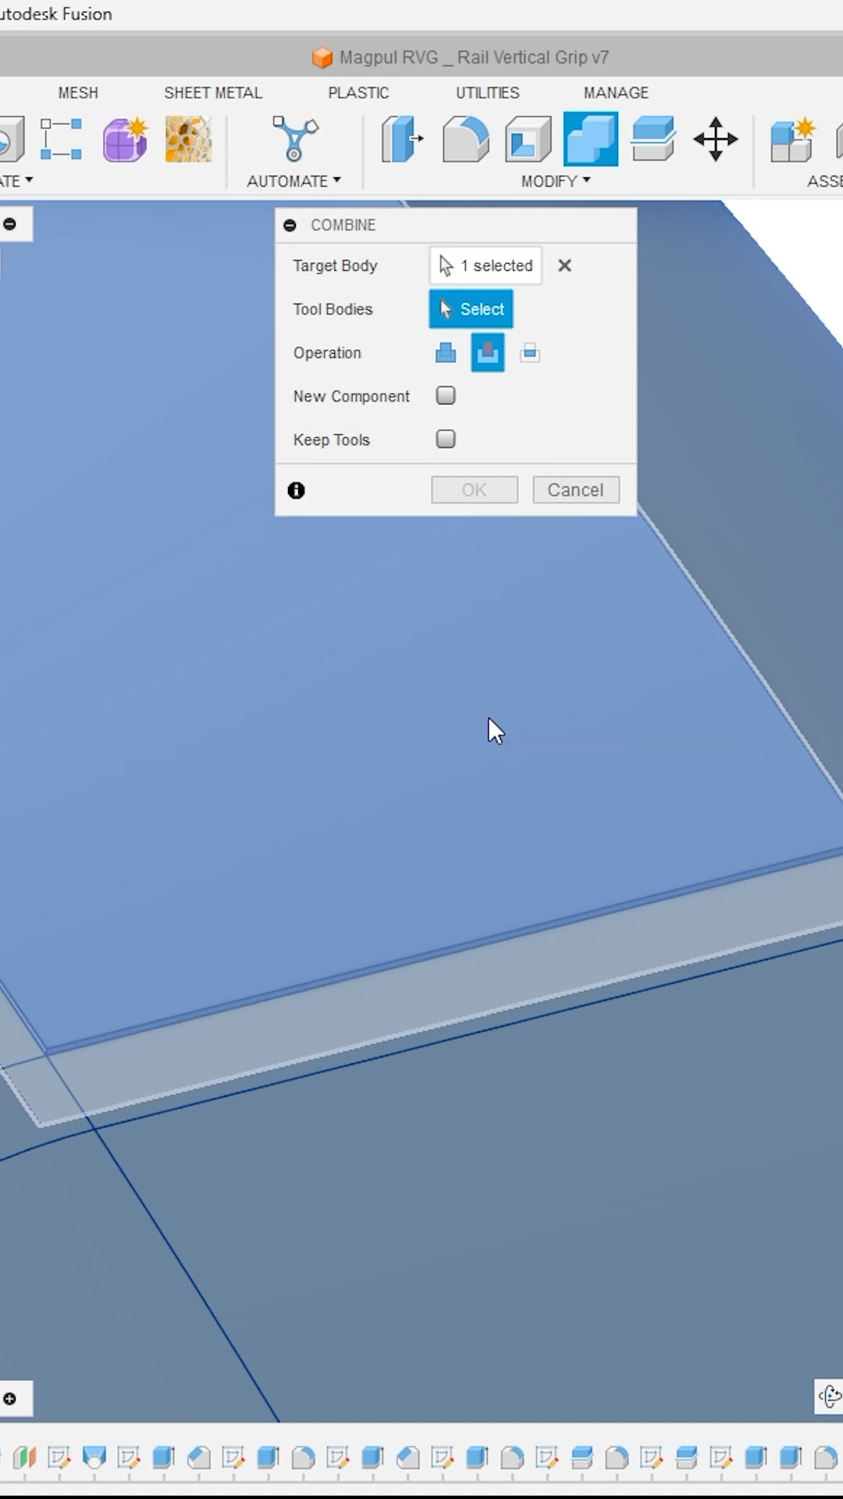
pyautogui.click(490, 728)
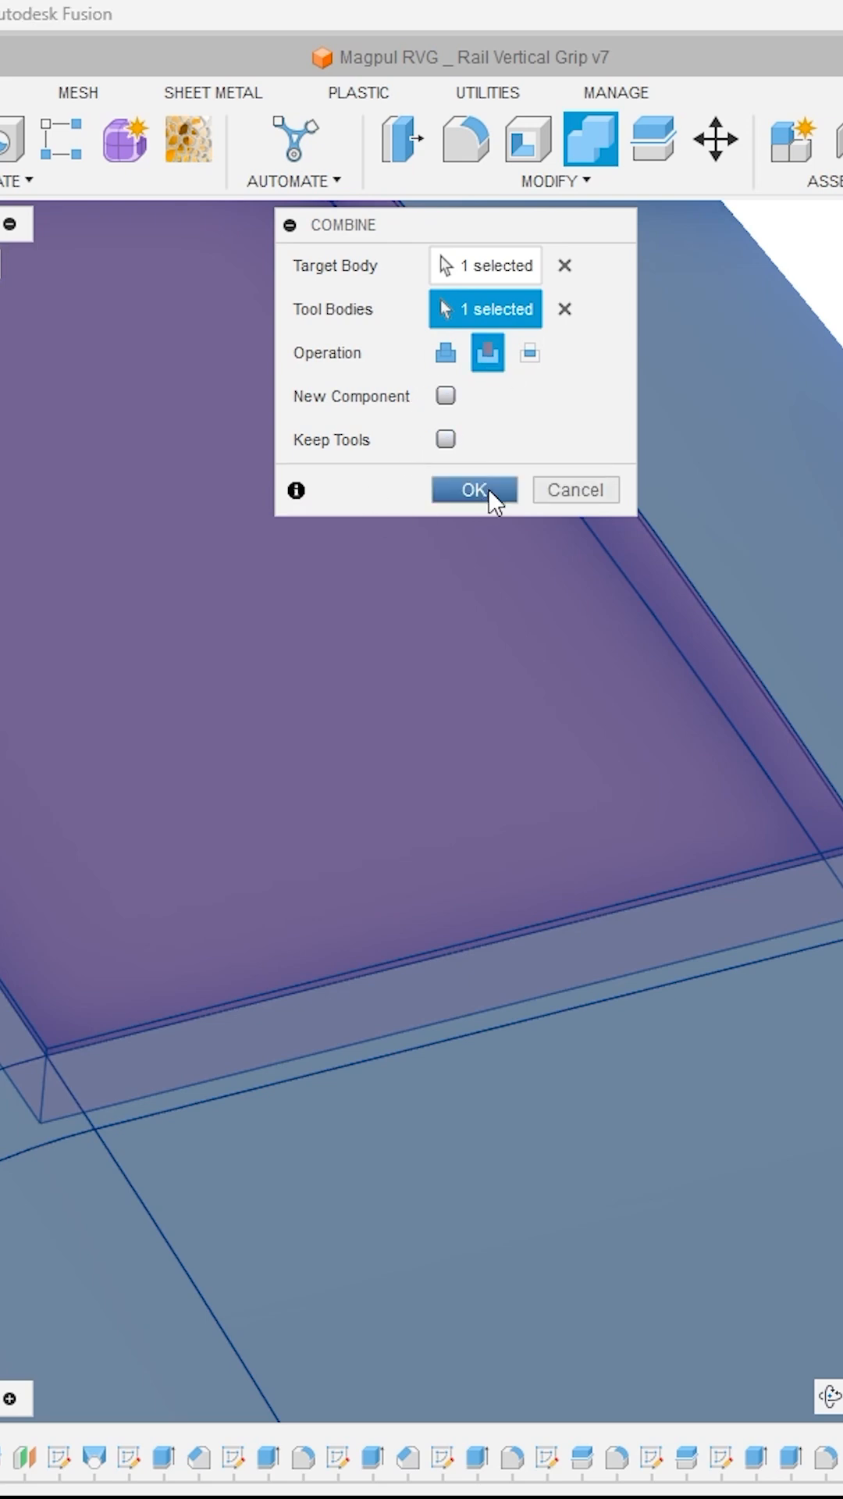
pyautogui.click(471, 488)
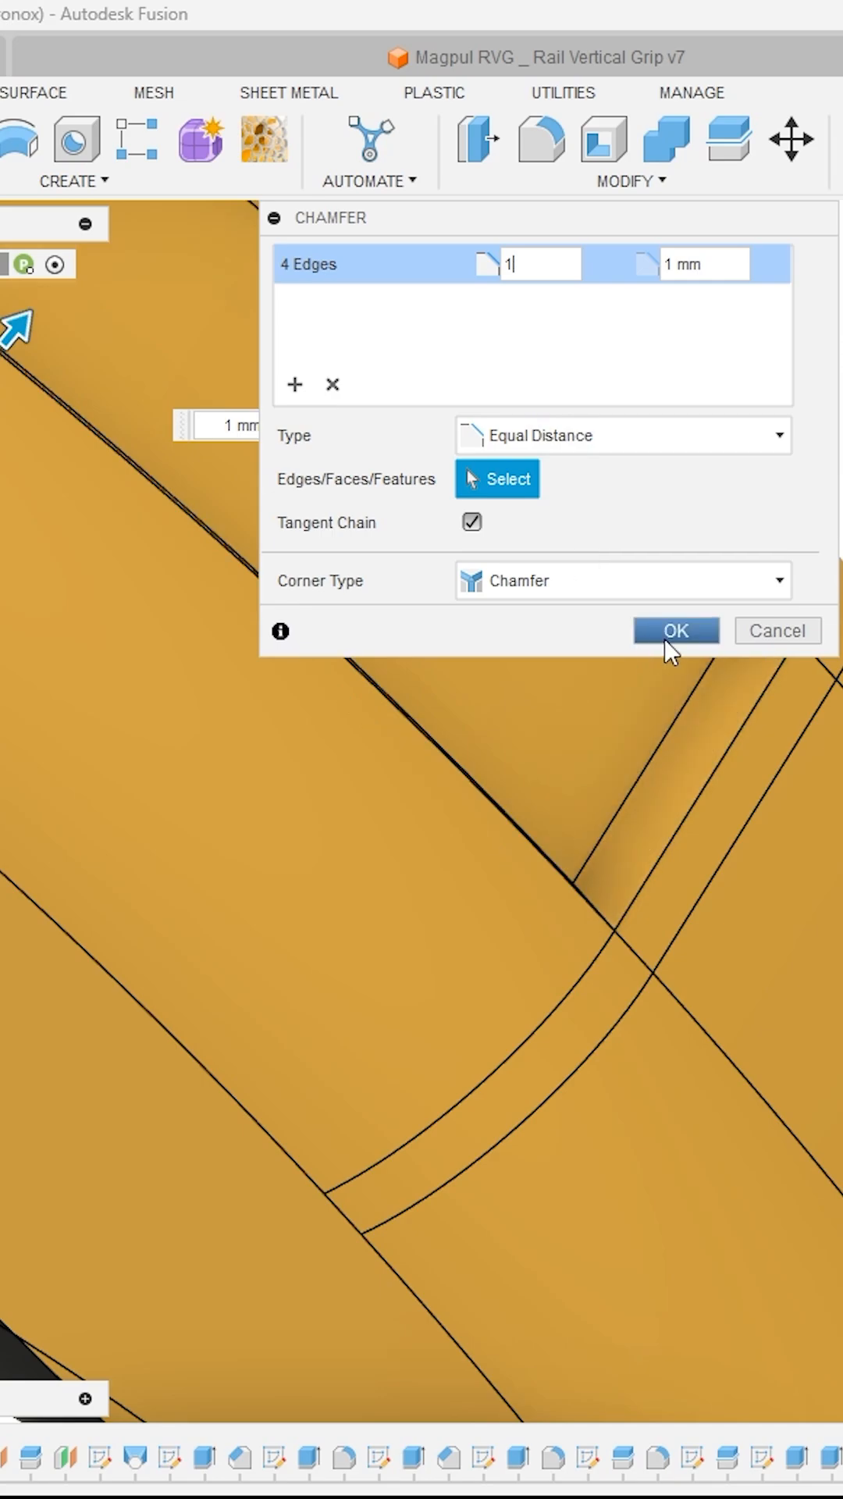
# Apply an equal-distance 1 mm chamfer to the four recess edges
pyautogui.click(674, 631)
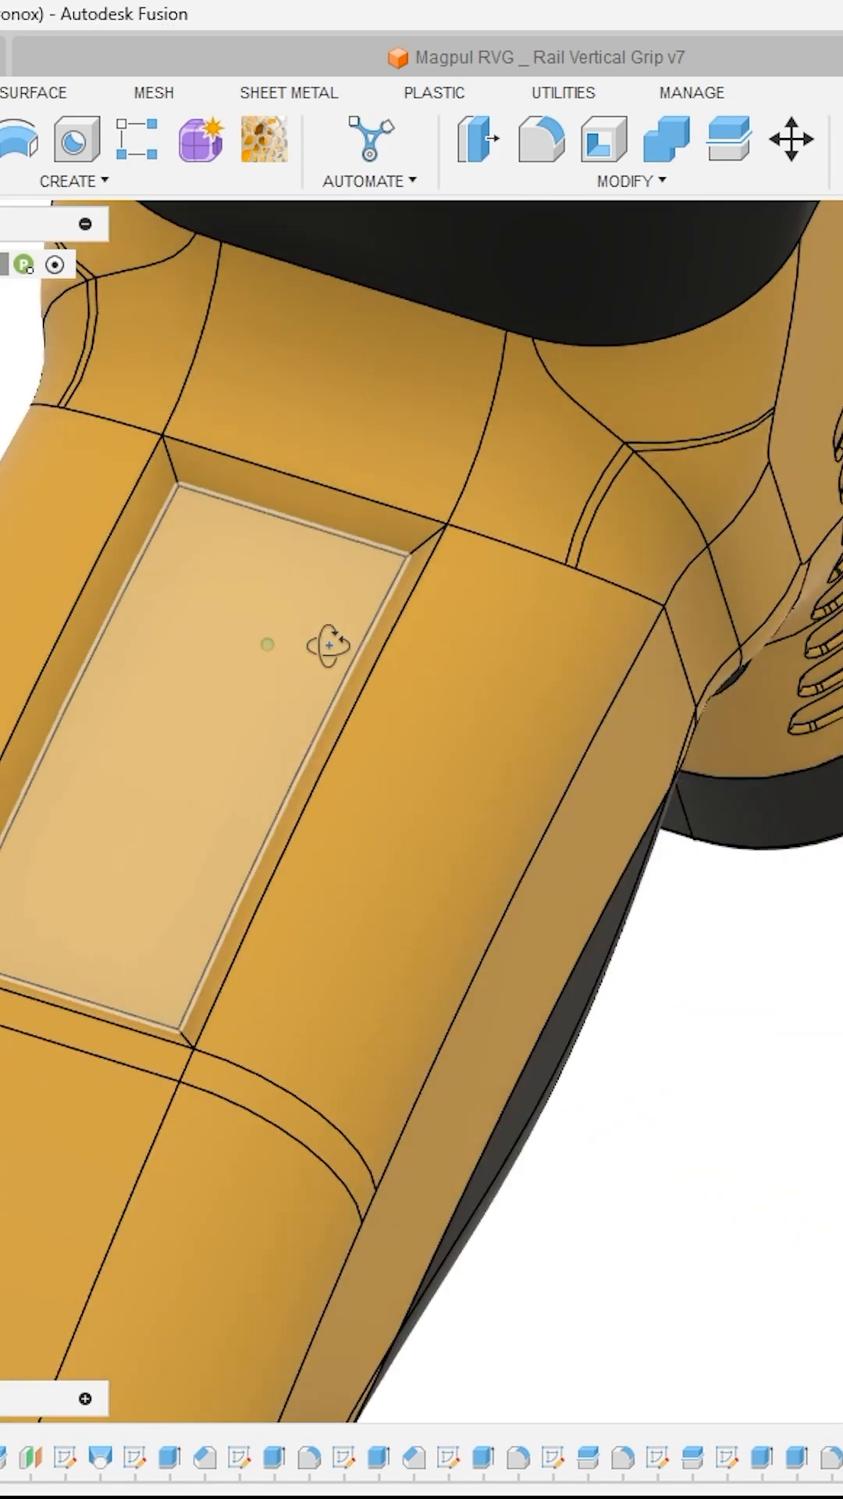